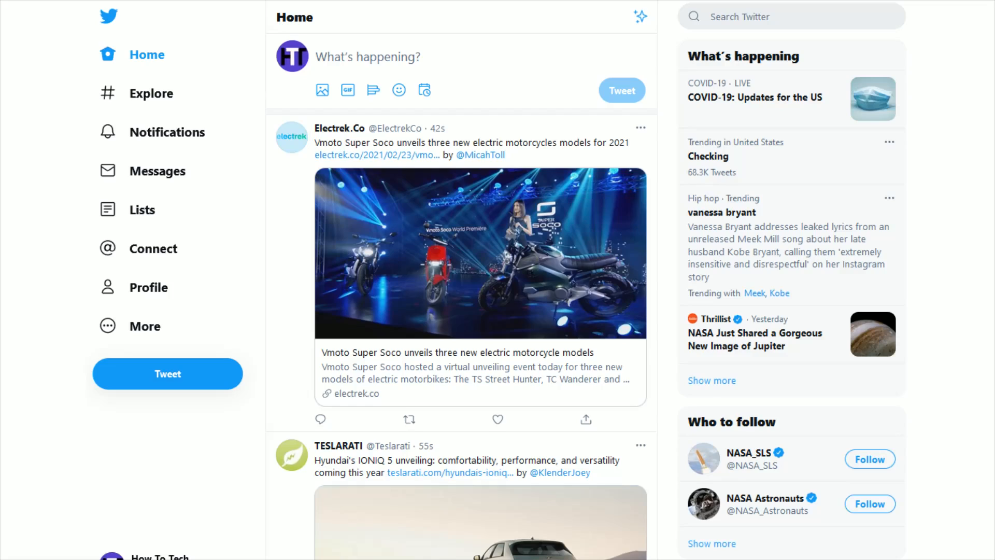
{"action": "mouse_move", "coordinate": [174, 505]}
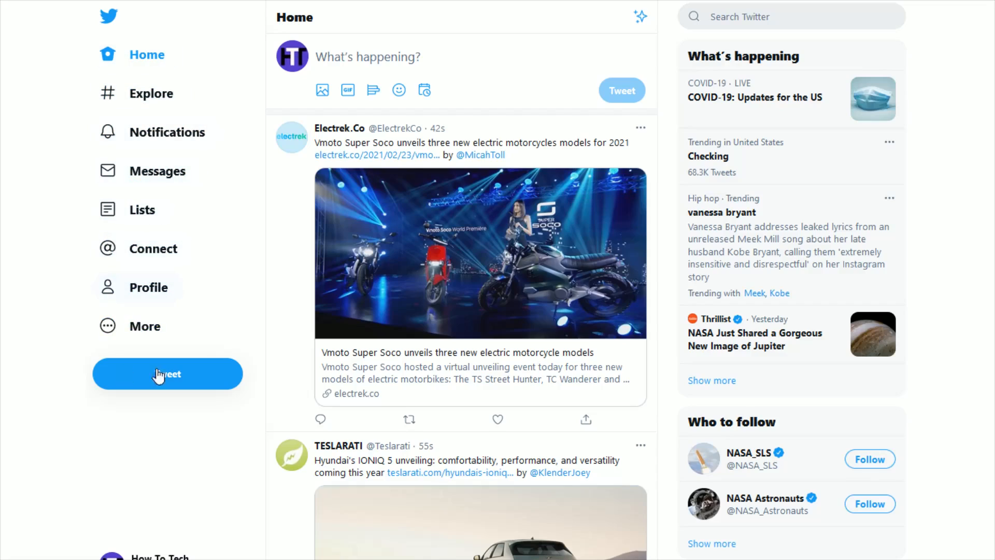
{"action": "mouse_move", "coordinate": [124, 334]}
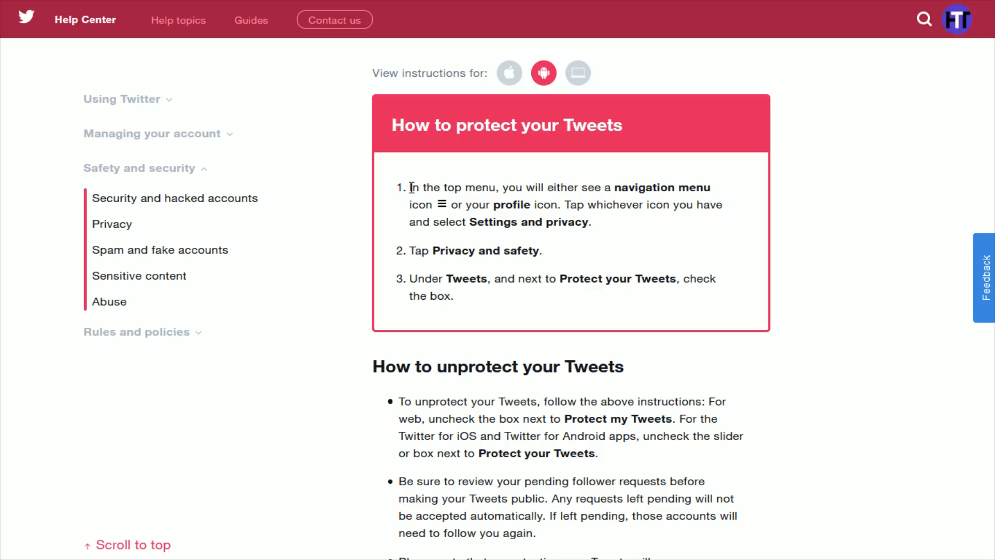
Step: Scroll through the 'How to protect your Tweets' Help Center article to read the Android steps
{"action": "left_click_drag", "start_coordinate": [409, 187], "coordinate": [659, 187]}
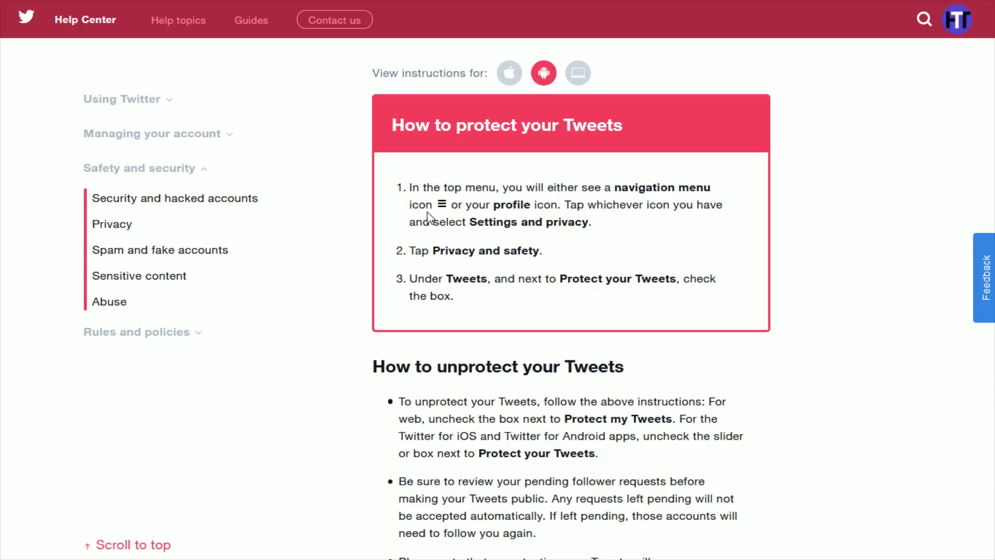
{"action": "mouse_move", "coordinate": [641, 203]}
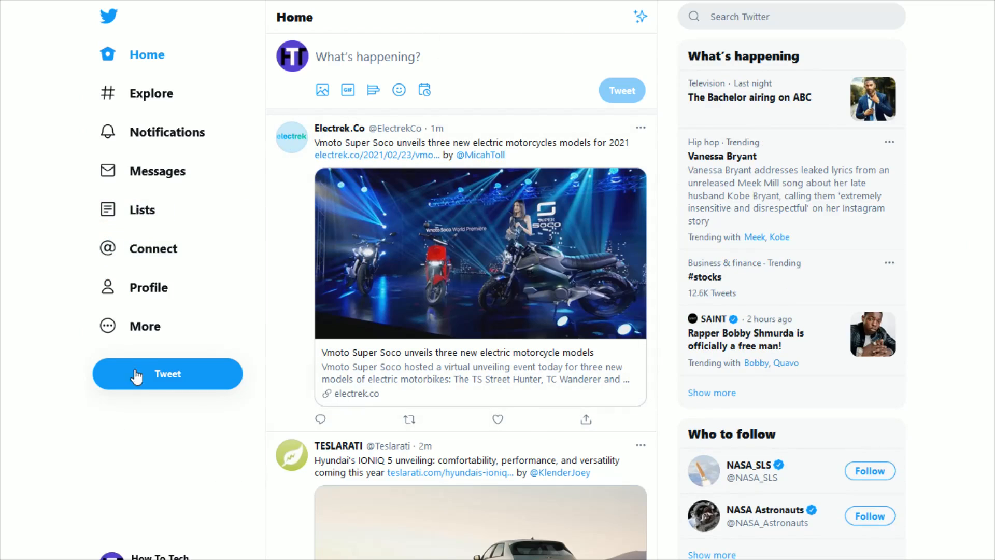
Step: Go to Settings and privacy from the More menu in the left sidebar
{"action": "left_click", "coordinate": [144, 326]}
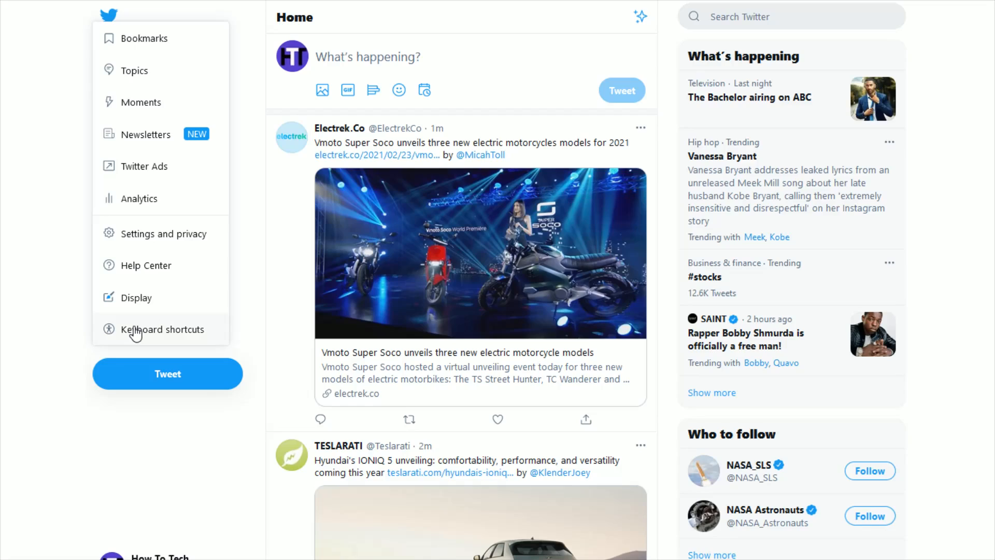
{"action": "mouse_move", "coordinate": [155, 249]}
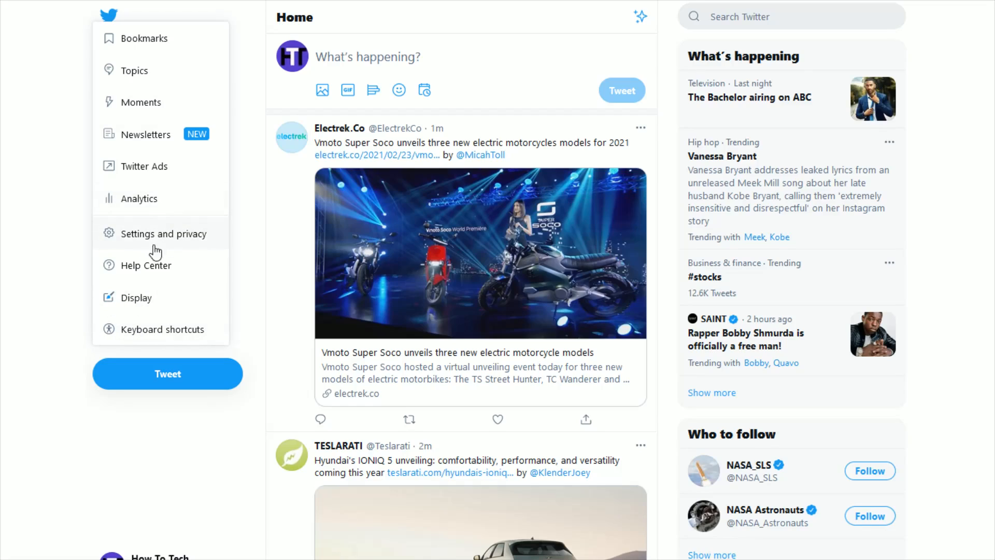
{"action": "left_click", "coordinate": [163, 233]}
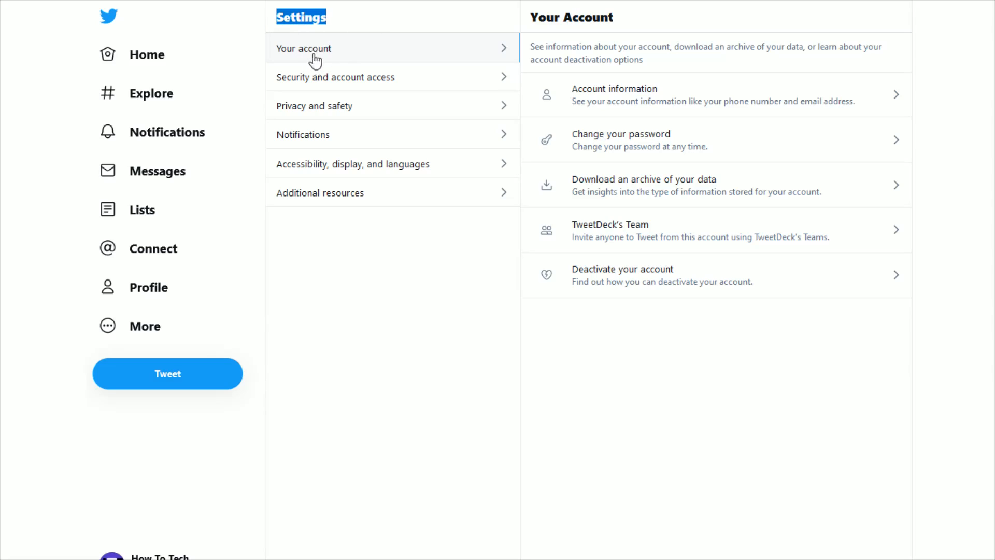
{"action": "mouse_move", "coordinate": [469, 57]}
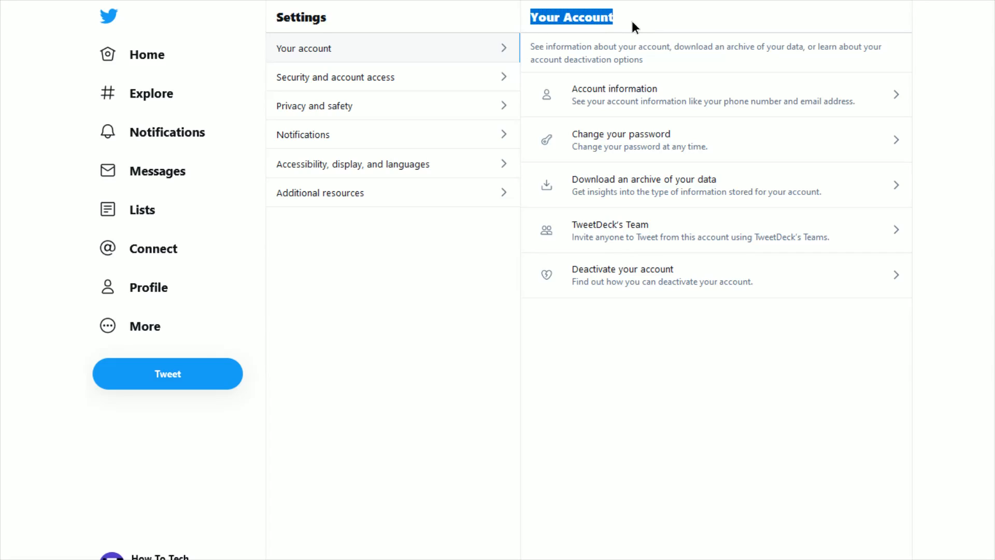
{"action": "mouse_move", "coordinate": [602, 103]}
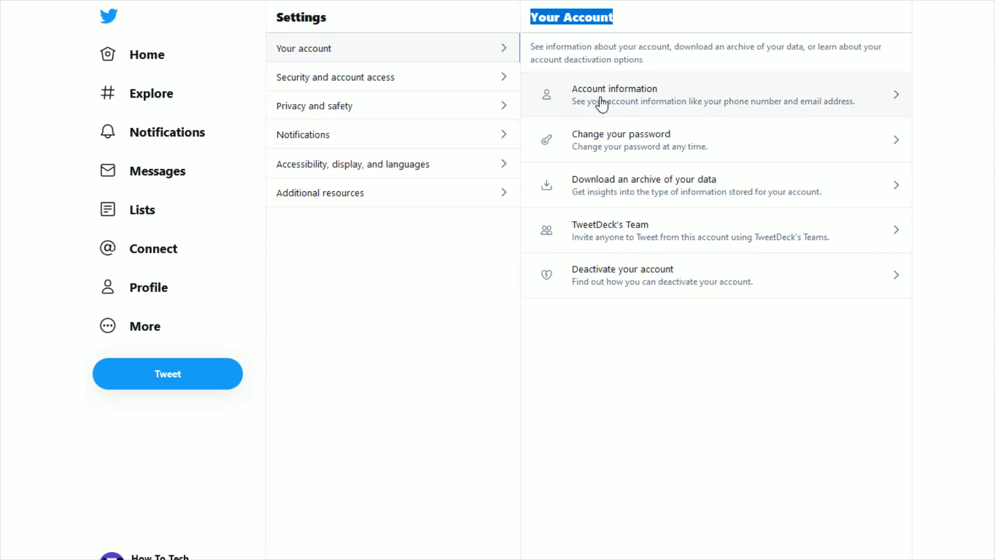
Step: View Account information, where Protected Tweets is listed as No
{"action": "left_click", "coordinate": [614, 94]}
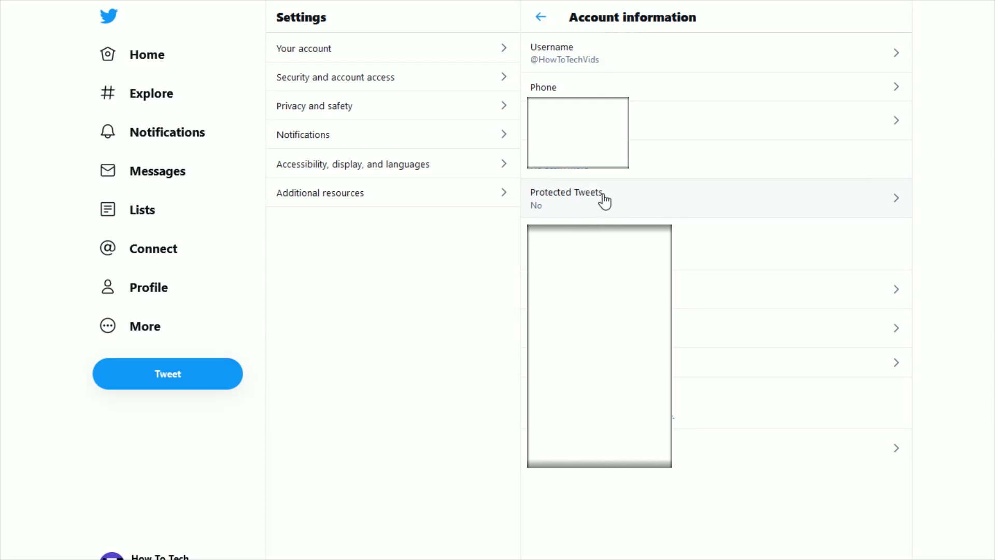
{"action": "mouse_move", "coordinate": [539, 219]}
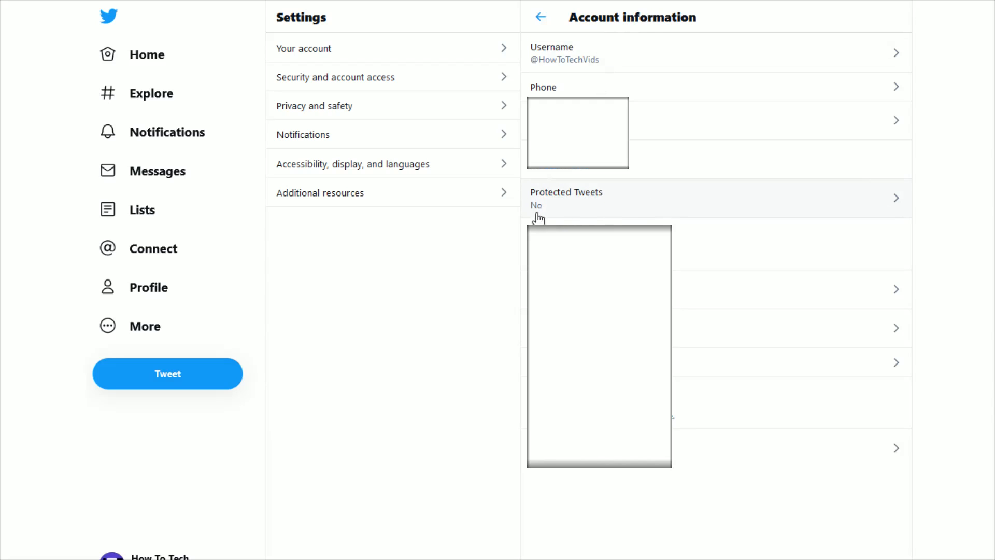
{"action": "mouse_move", "coordinate": [544, 217]}
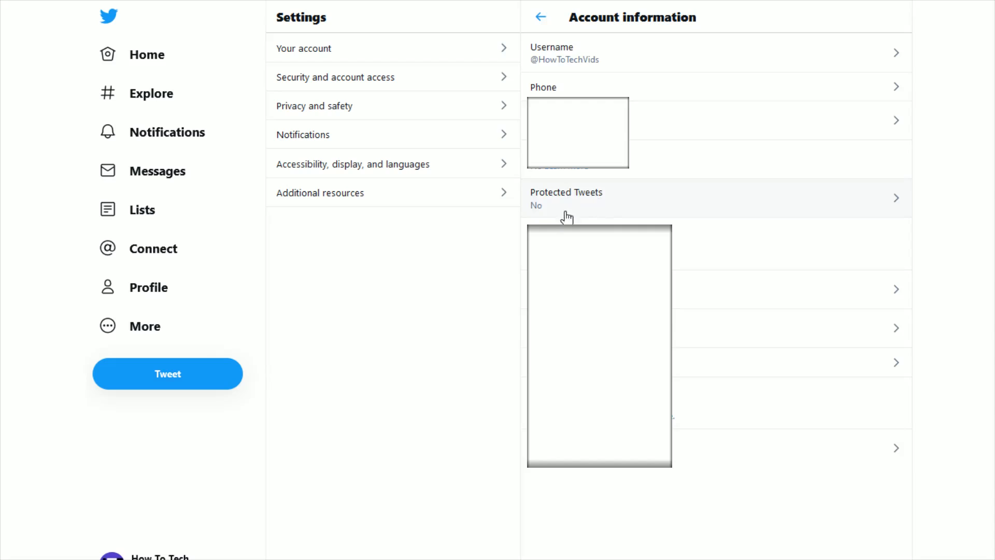
{"action": "mouse_move", "coordinate": [572, 203]}
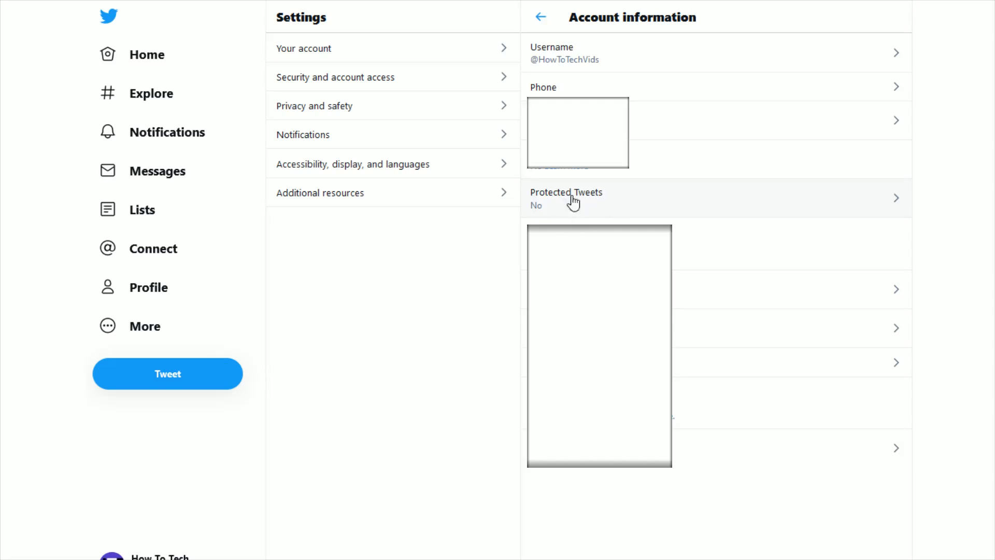
{"action": "mouse_move", "coordinate": [551, 205]}
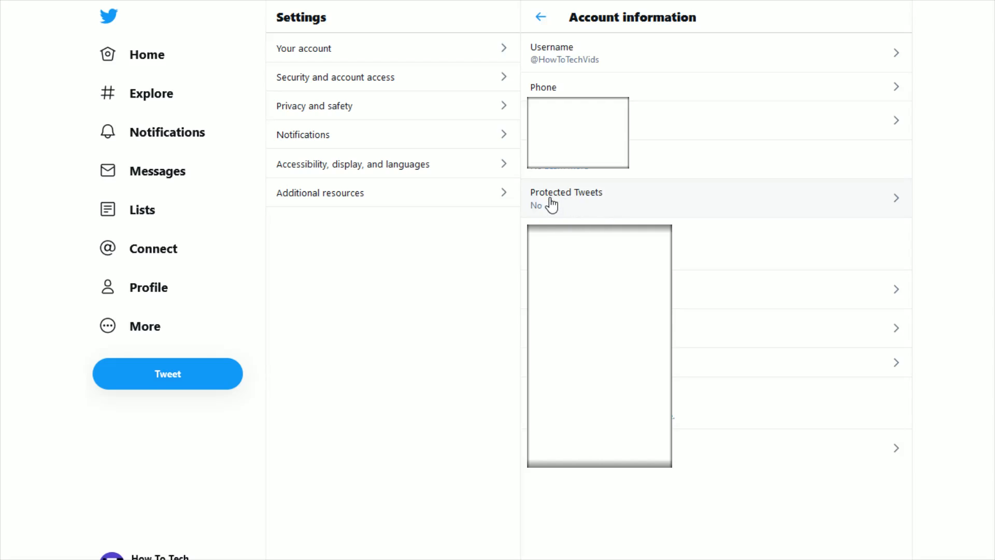
Step: Enable and confirm 'Protect your Tweets' from the Protected Tweets setting
{"action": "left_click", "coordinate": [565, 198]}
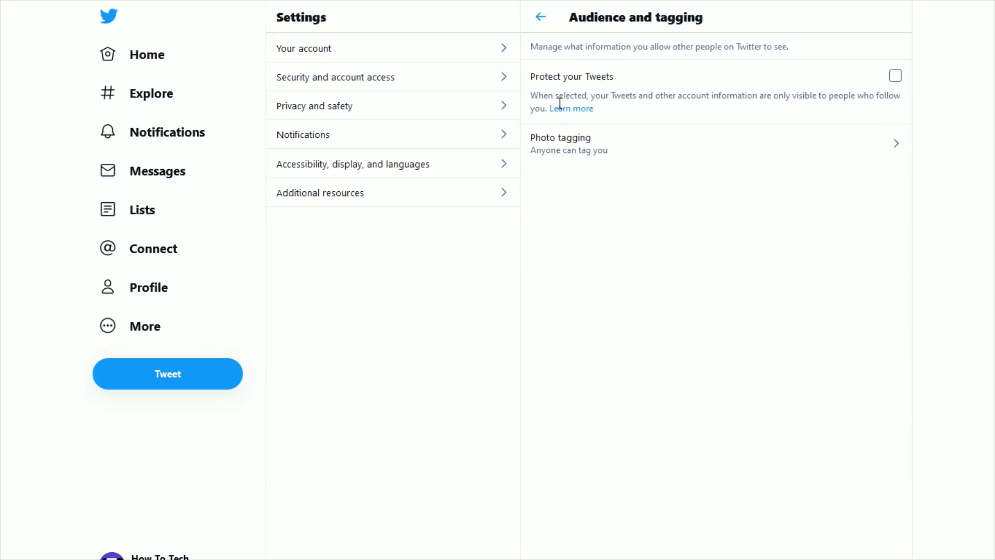
{"action": "mouse_move", "coordinate": [564, 106]}
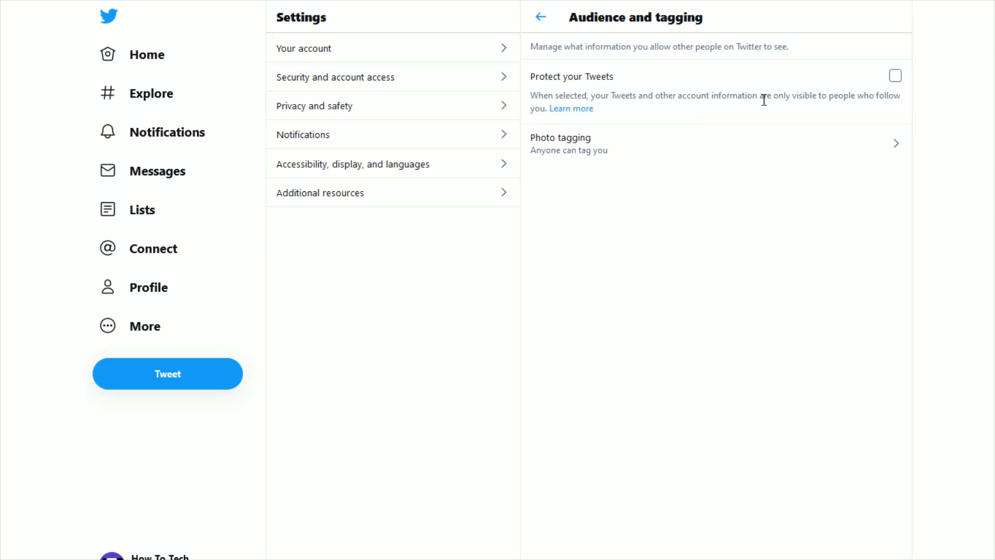
{"action": "mouse_move", "coordinate": [853, 99]}
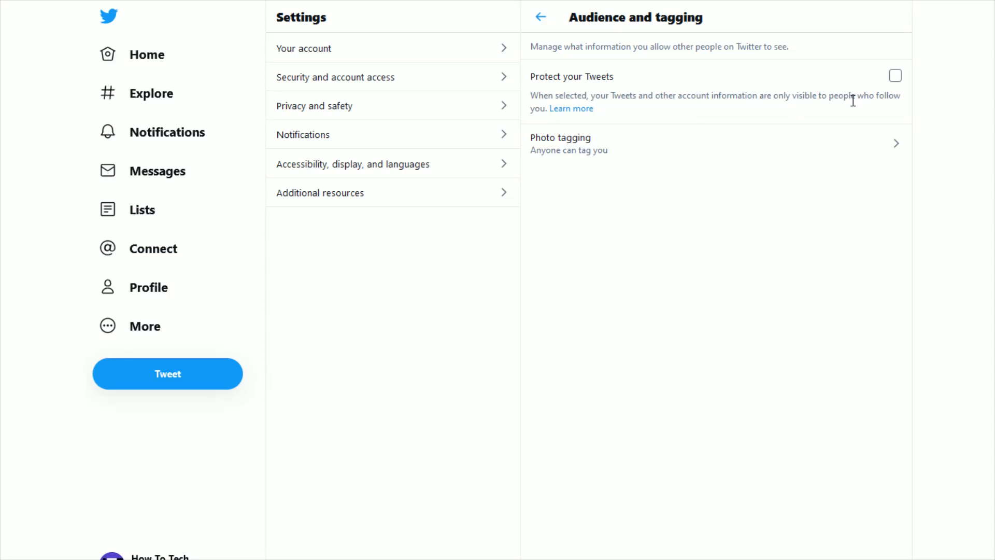
{"action": "mouse_move", "coordinate": [894, 76]}
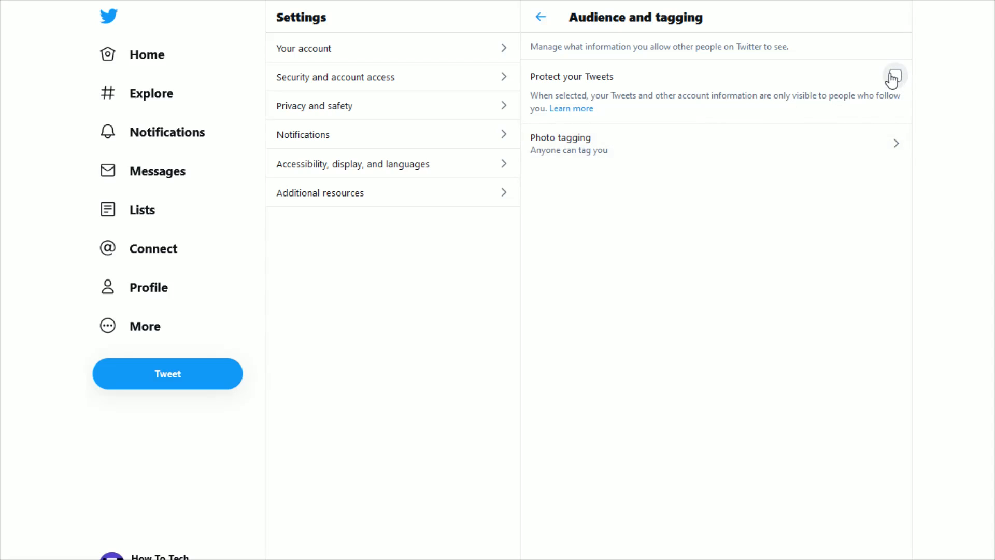
{"action": "left_click", "coordinate": [895, 76]}
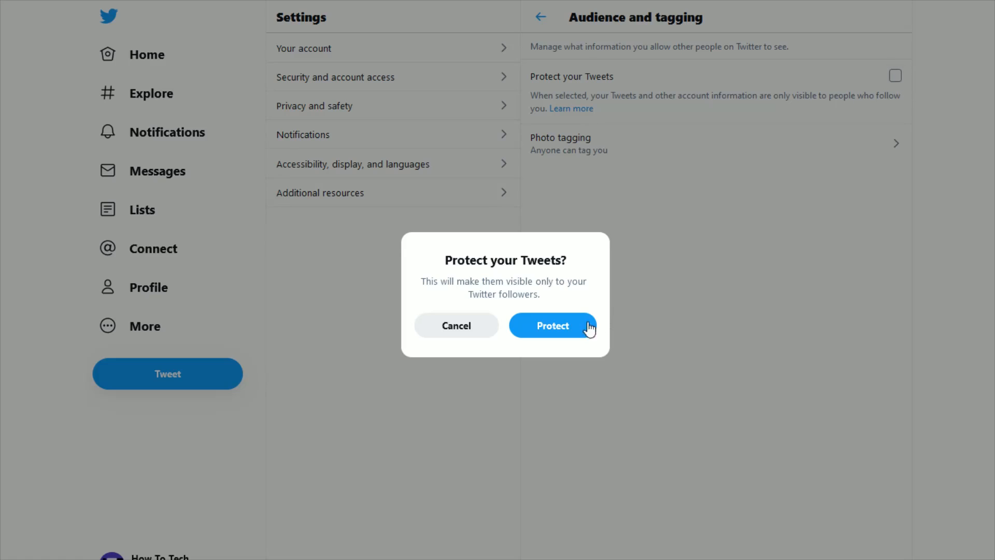
{"action": "left_click", "coordinate": [553, 325]}
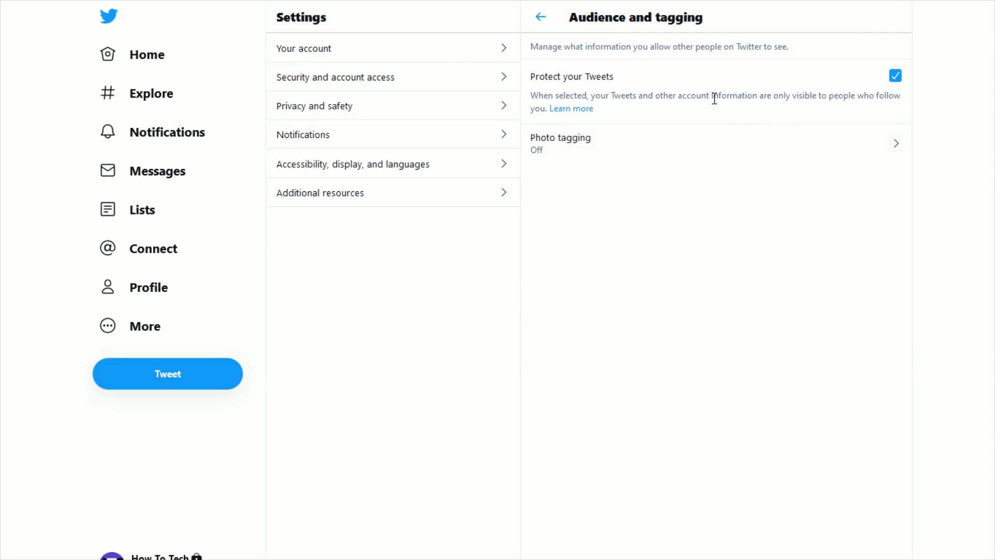
Step: Uncheck 'Protect your Tweets' to make the Tweets public again
{"action": "left_click", "coordinate": [894, 75]}
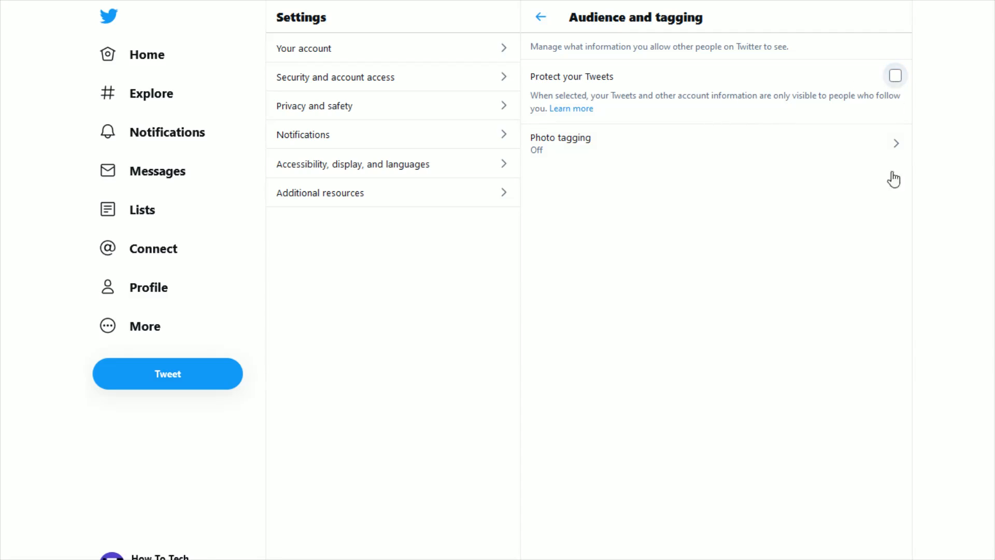
{"action": "mouse_move", "coordinate": [731, 227]}
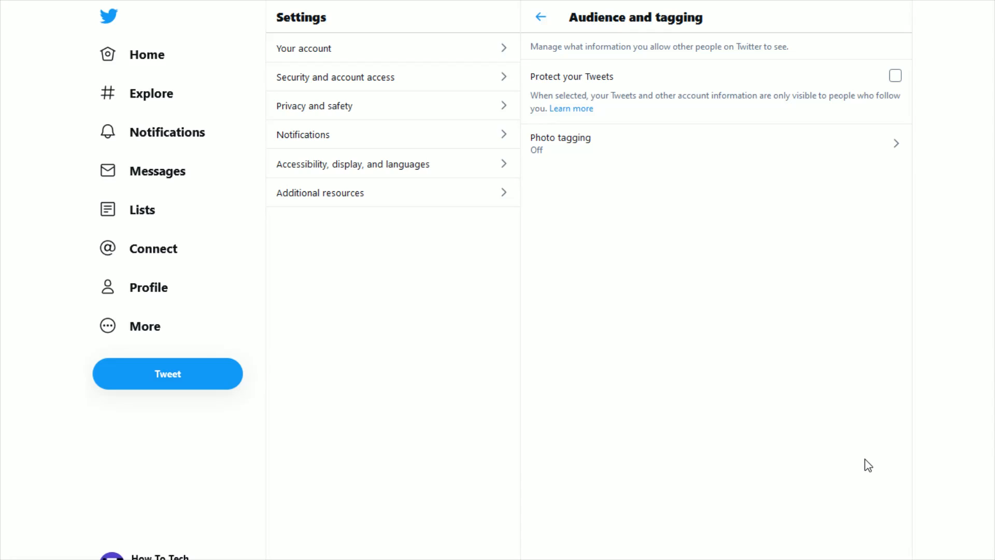
{"action": "mouse_move", "coordinate": [870, 460]}
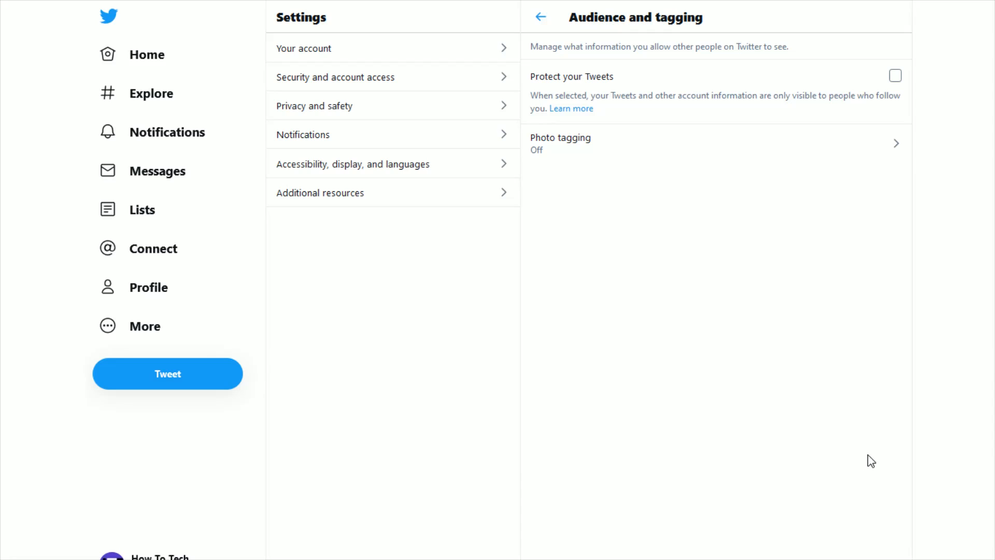